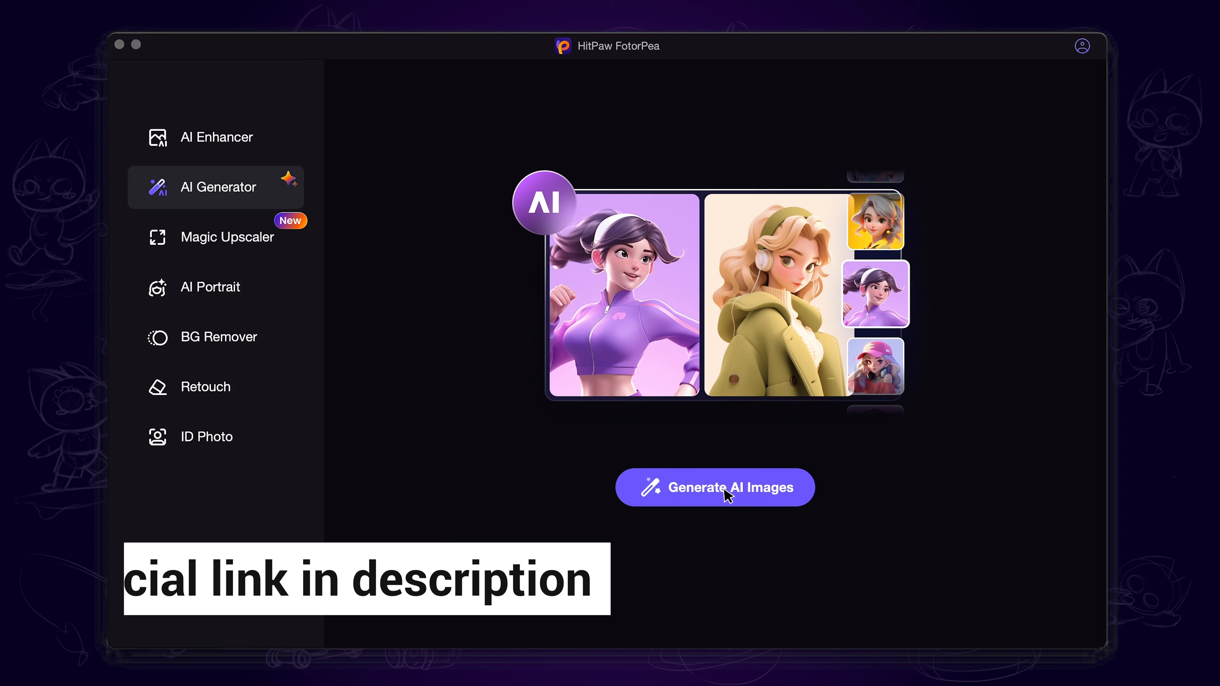
- Enter the AI image generator and pick Photography as the art style
click(714, 488)
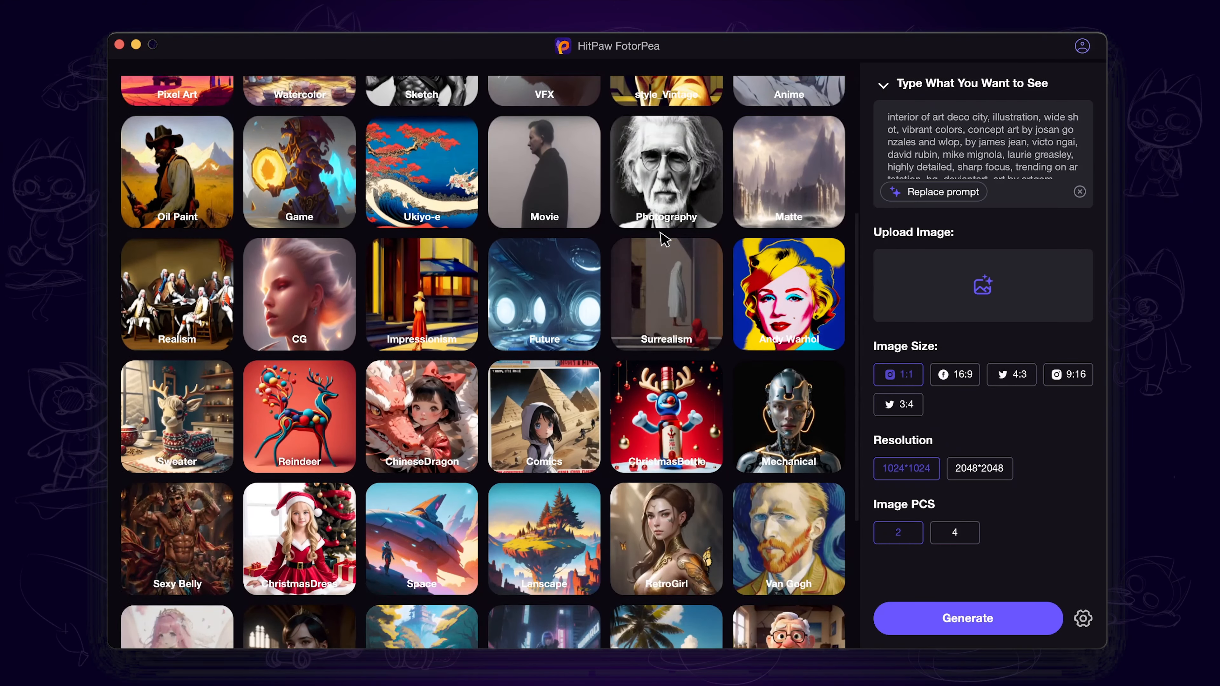
scroll(up, 3)
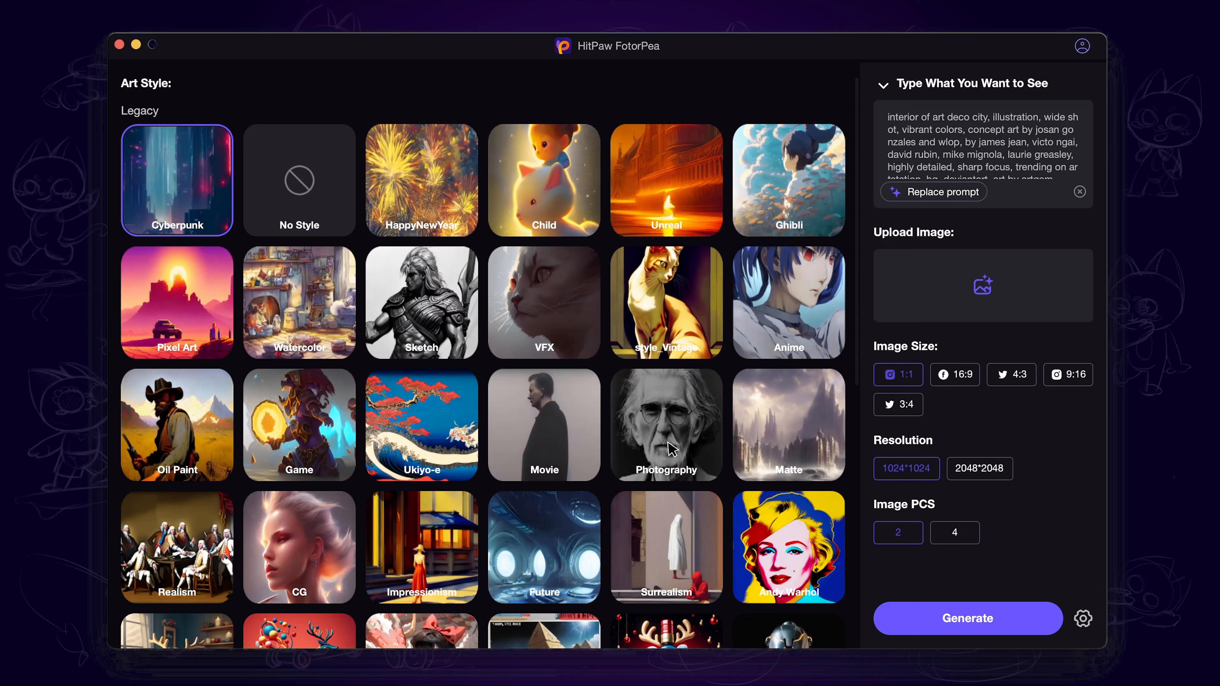
click(665, 425)
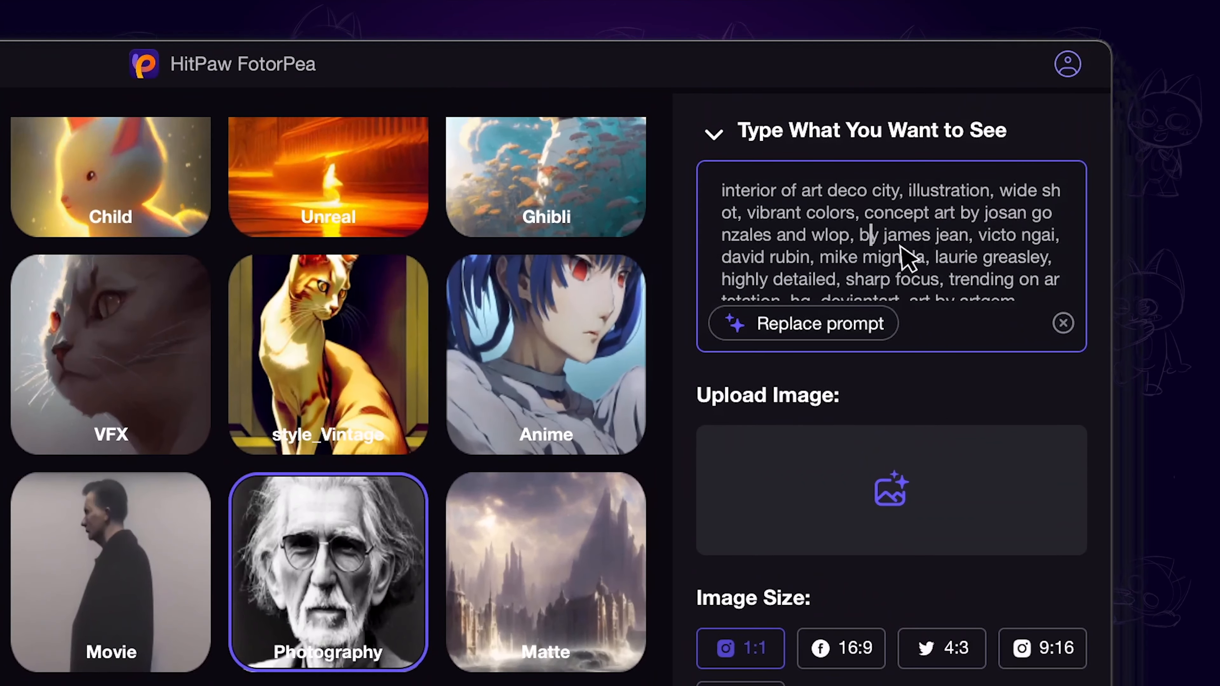
- Replace the sample prompt with 'a girl in black clothes, white hair', 16:9 size, 3840*2048, 4 images
click(1063, 323)
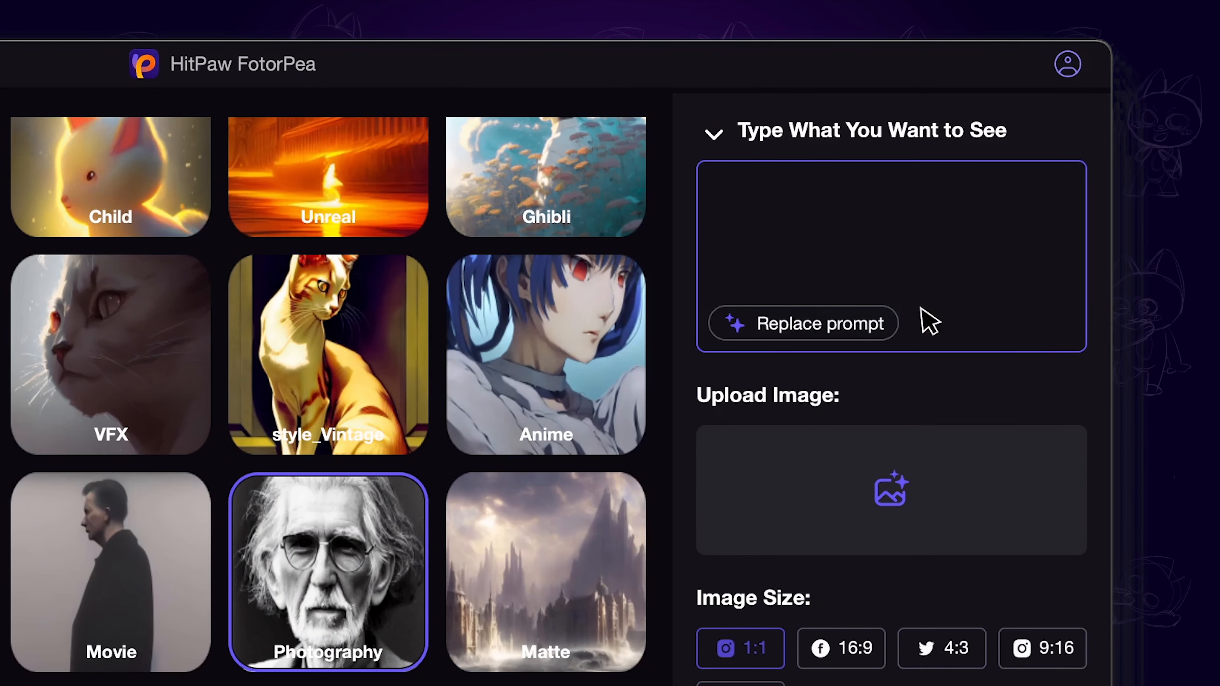
text(a girl in black clothes, white hair)
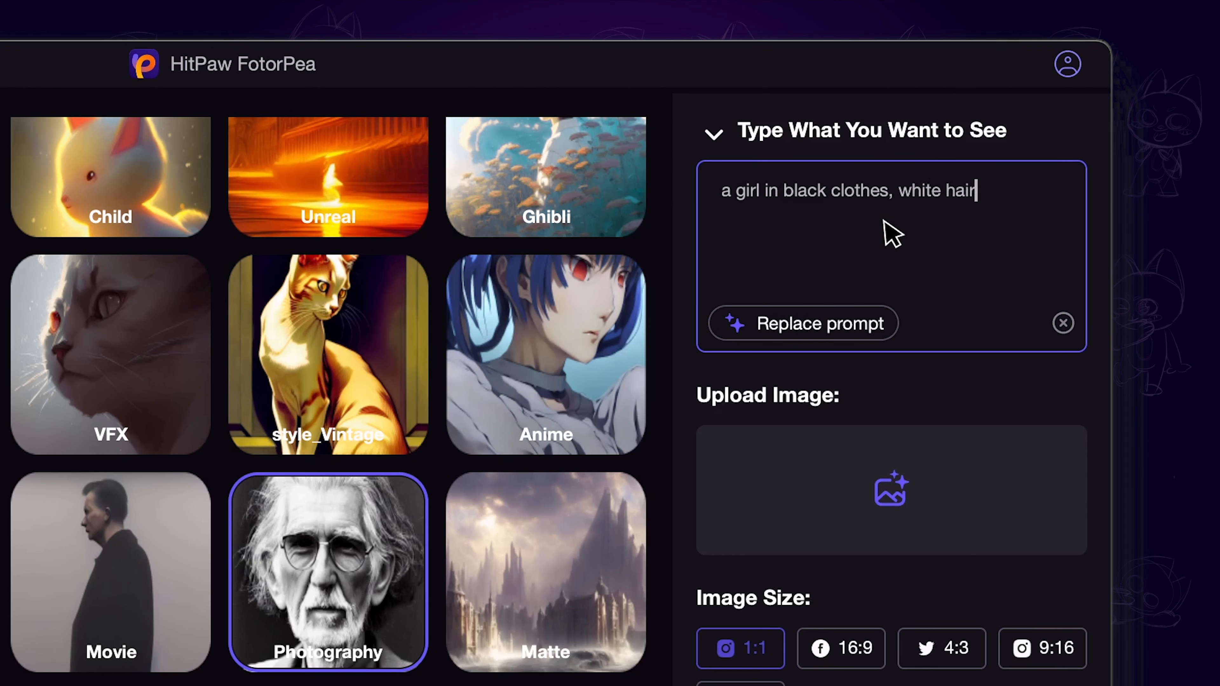
scroll(down, 3)
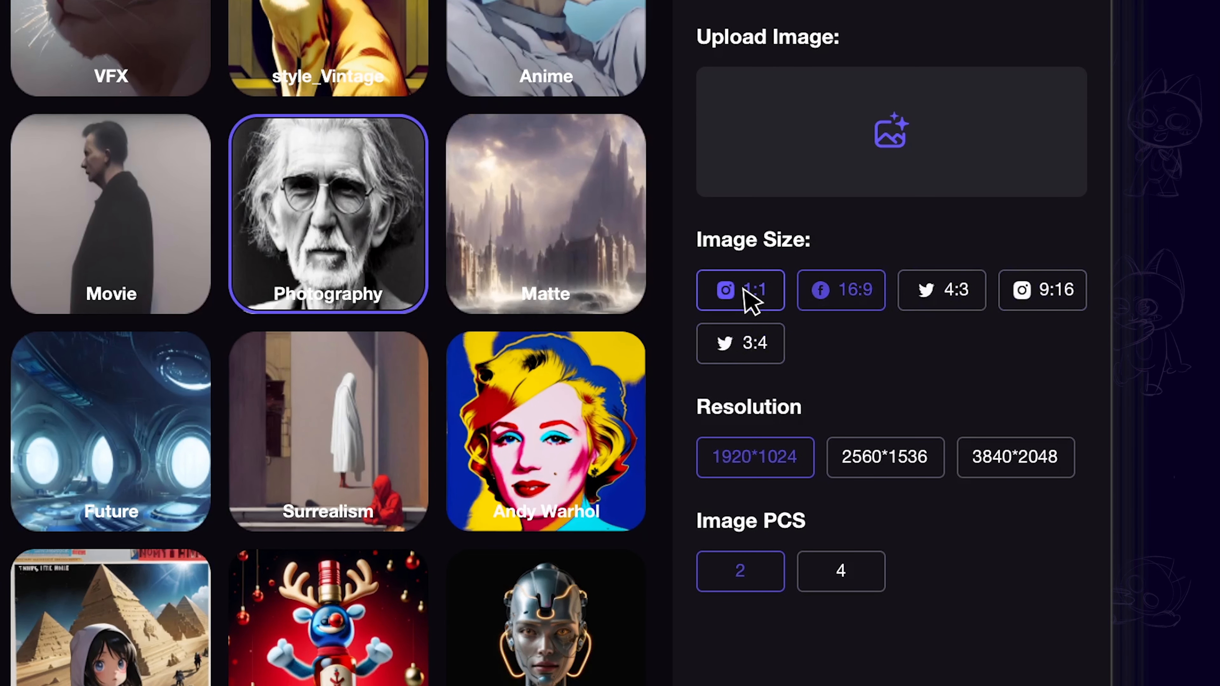
click(839, 290)
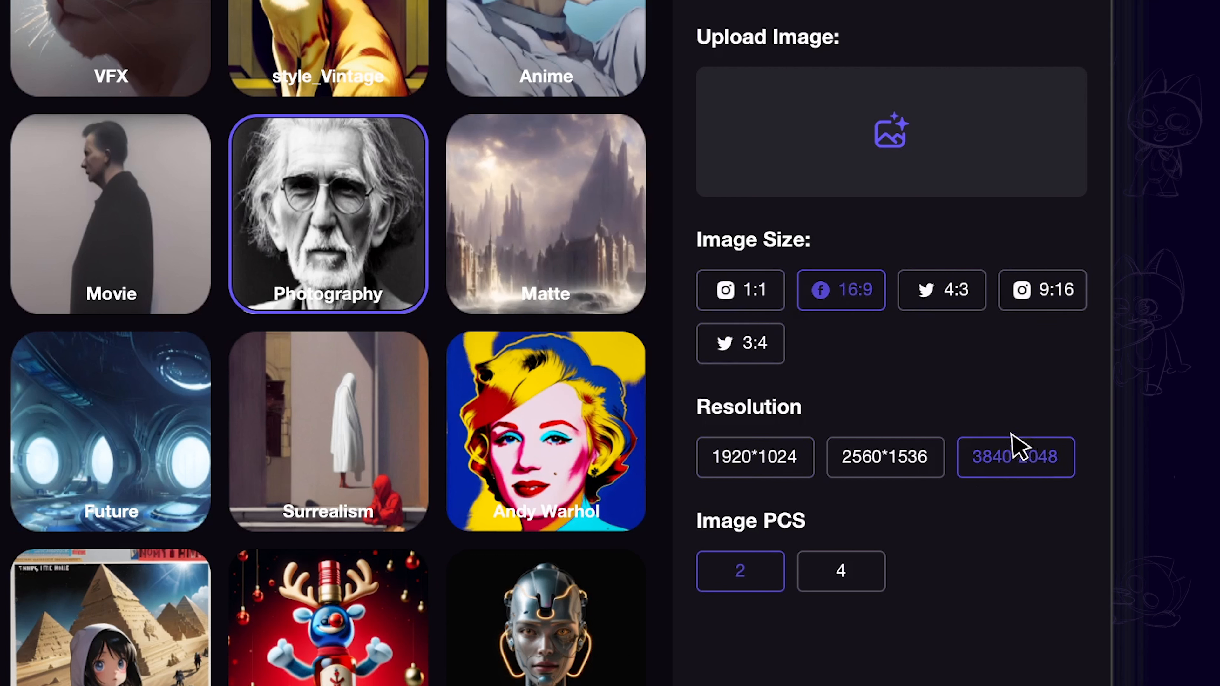
click(840, 571)
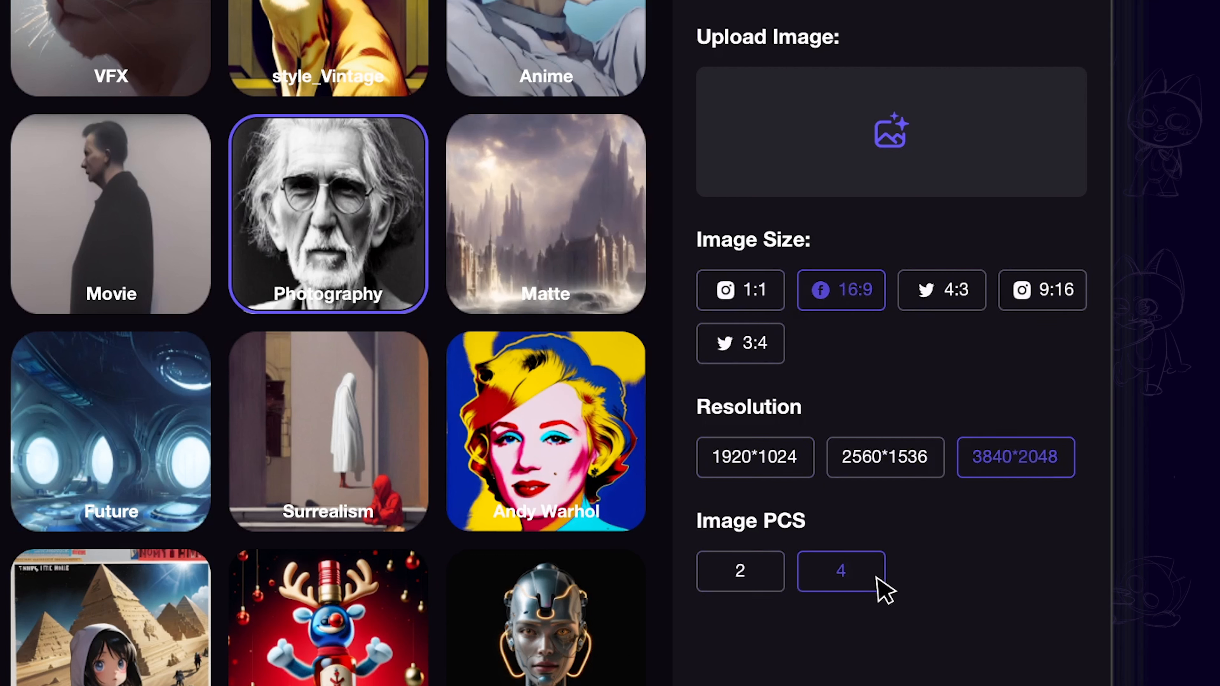
click(740, 290)
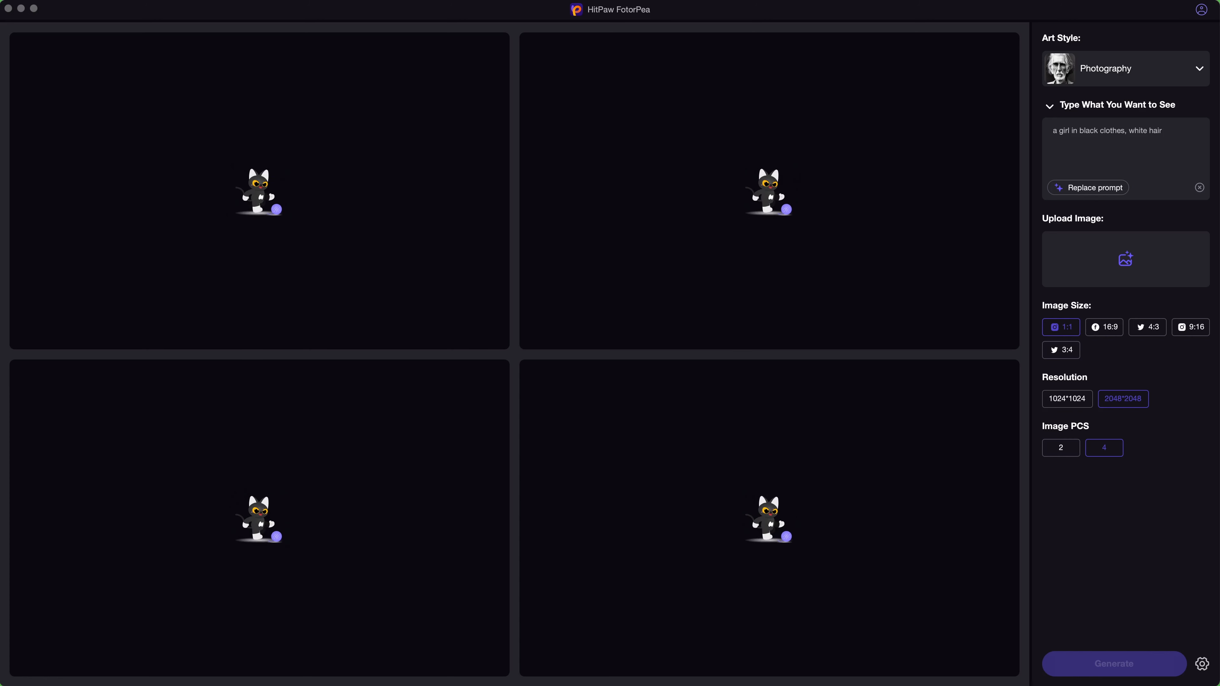
- Run generation of the four photographic girl-with-white-hair images
click(1113, 664)
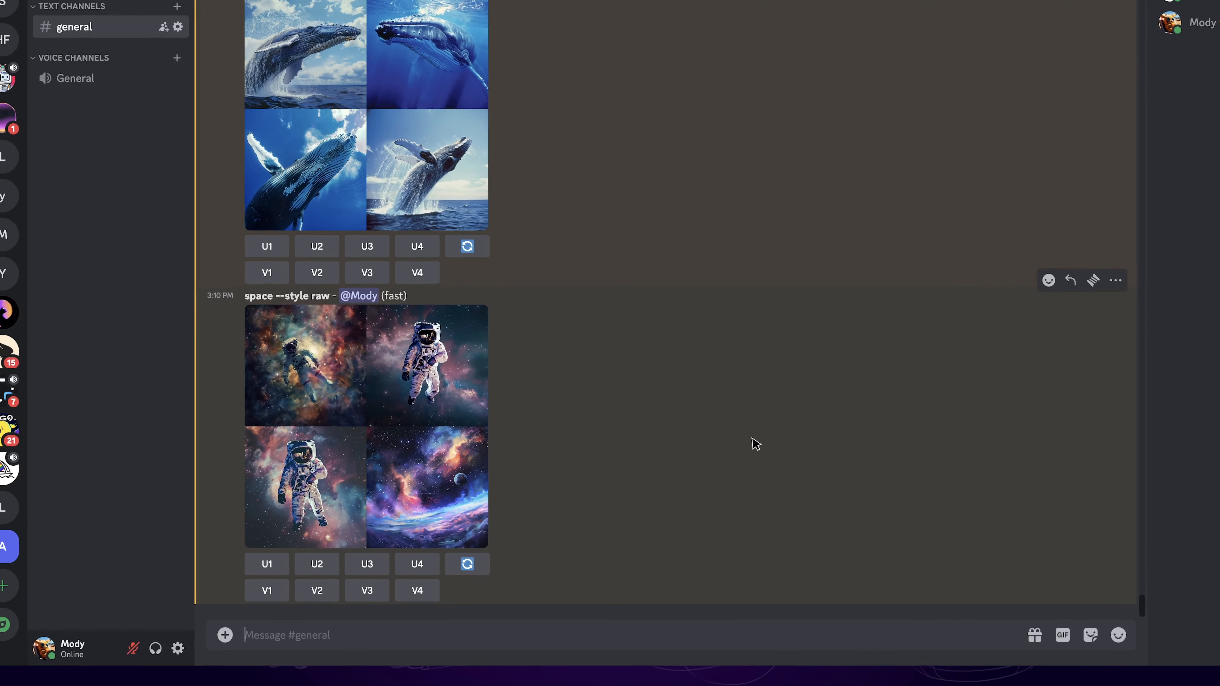
- Begin a Midjourney /imagine command in the Discord message box
text(/)
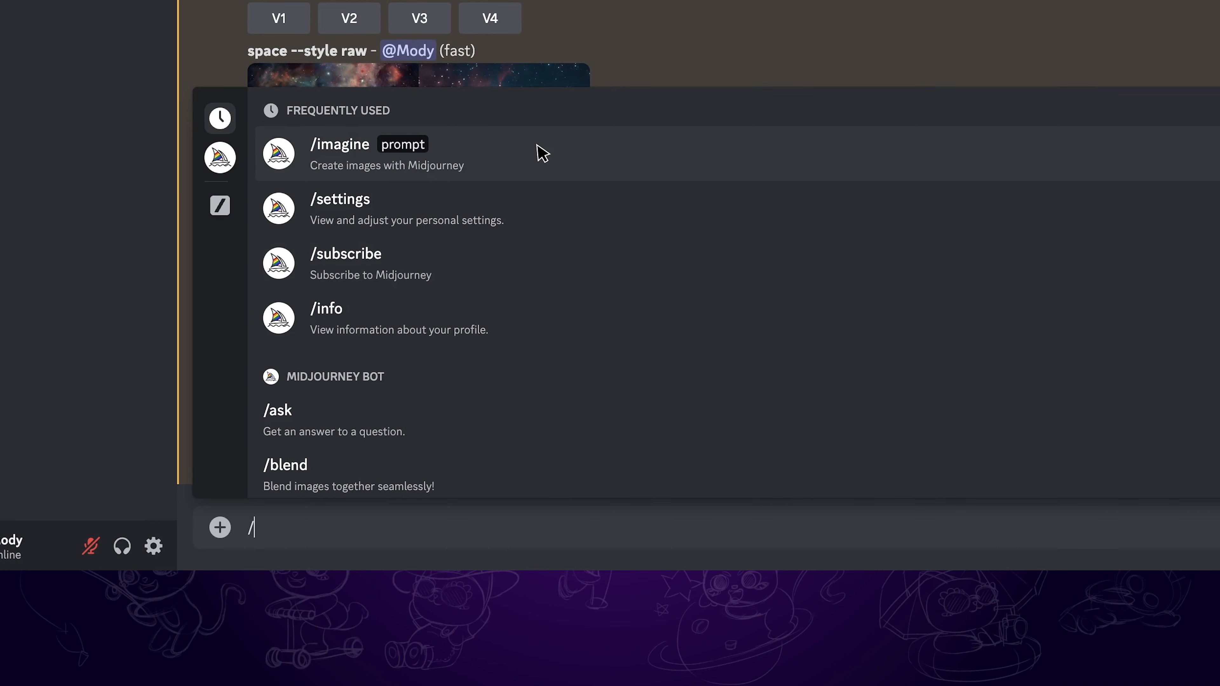
click(340, 153)
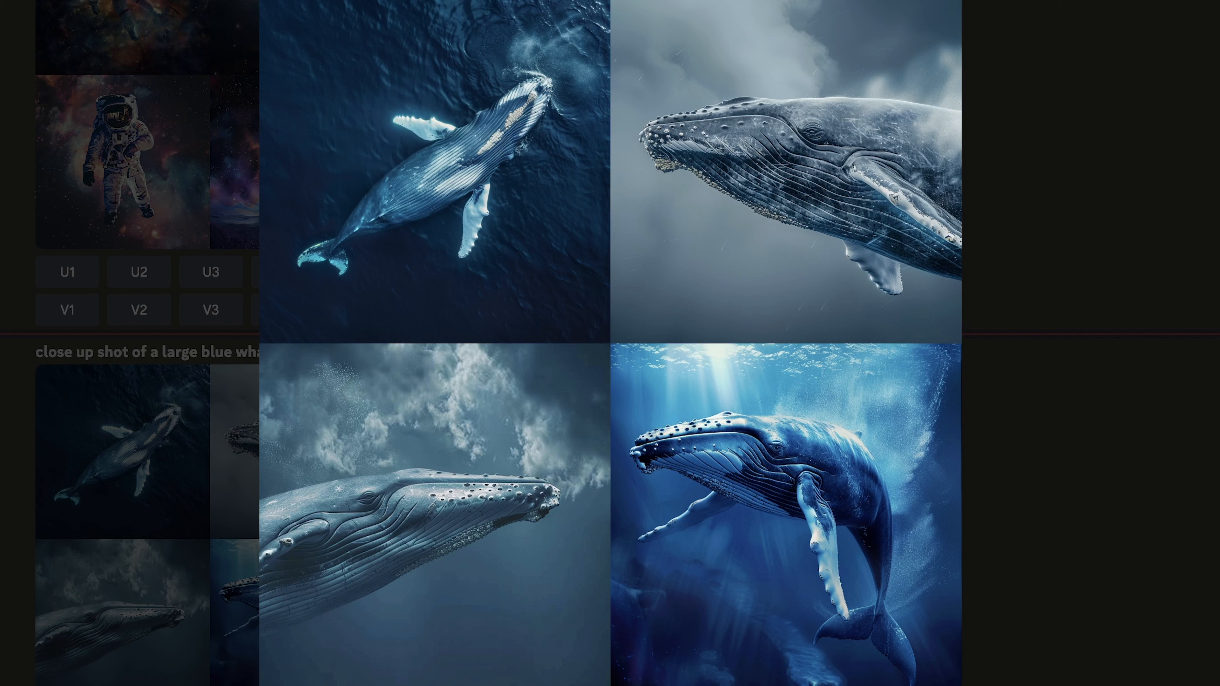
mouse_move(1180, 393)
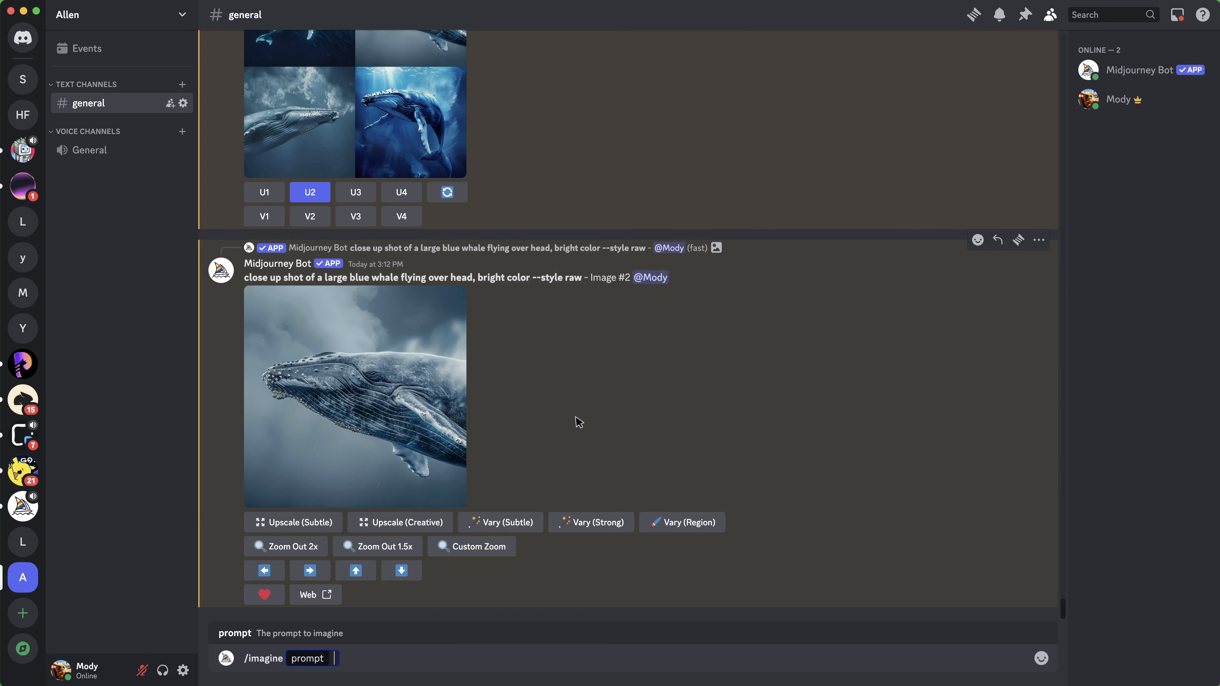
- Submit a photorealistic sunken modern living room with fireplace prompt with --ar 16:9
text(photorealistic, modern living room with fireplace, the living room center is sunken down into the floor so there is a few stairstdown to the couch sitting area, double high ceilings and large frameless windows, furnishing colors are taupe and very light icy blue)
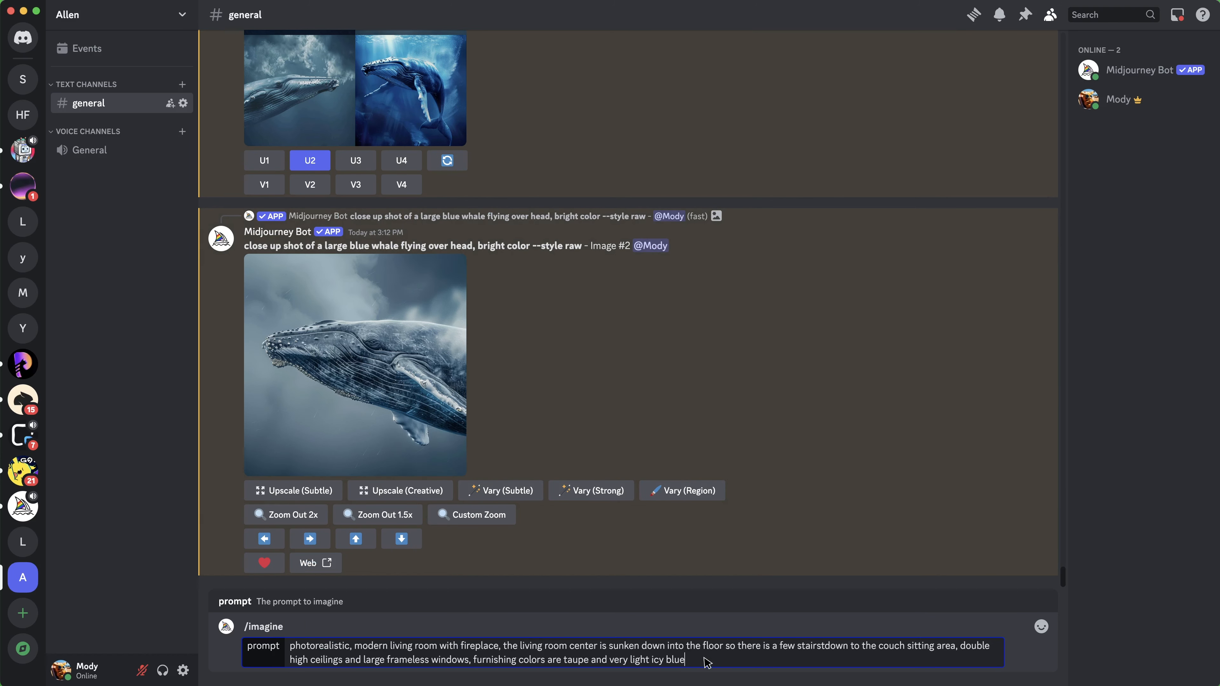
text(/)
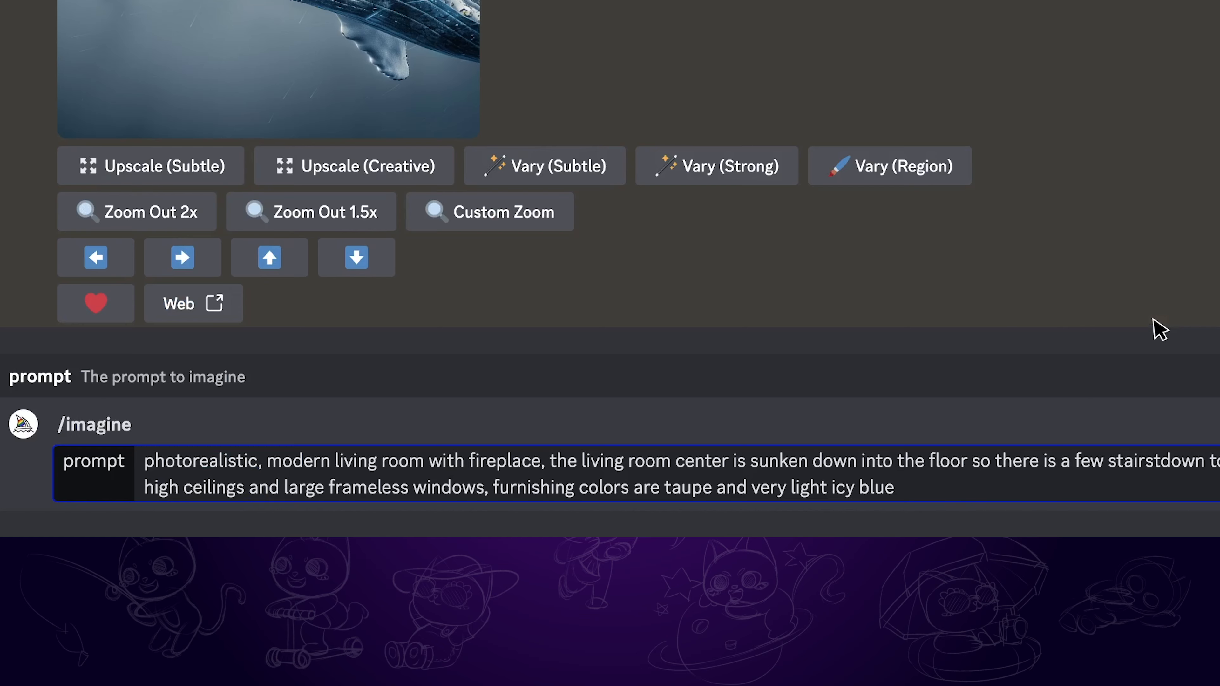
text(--a)
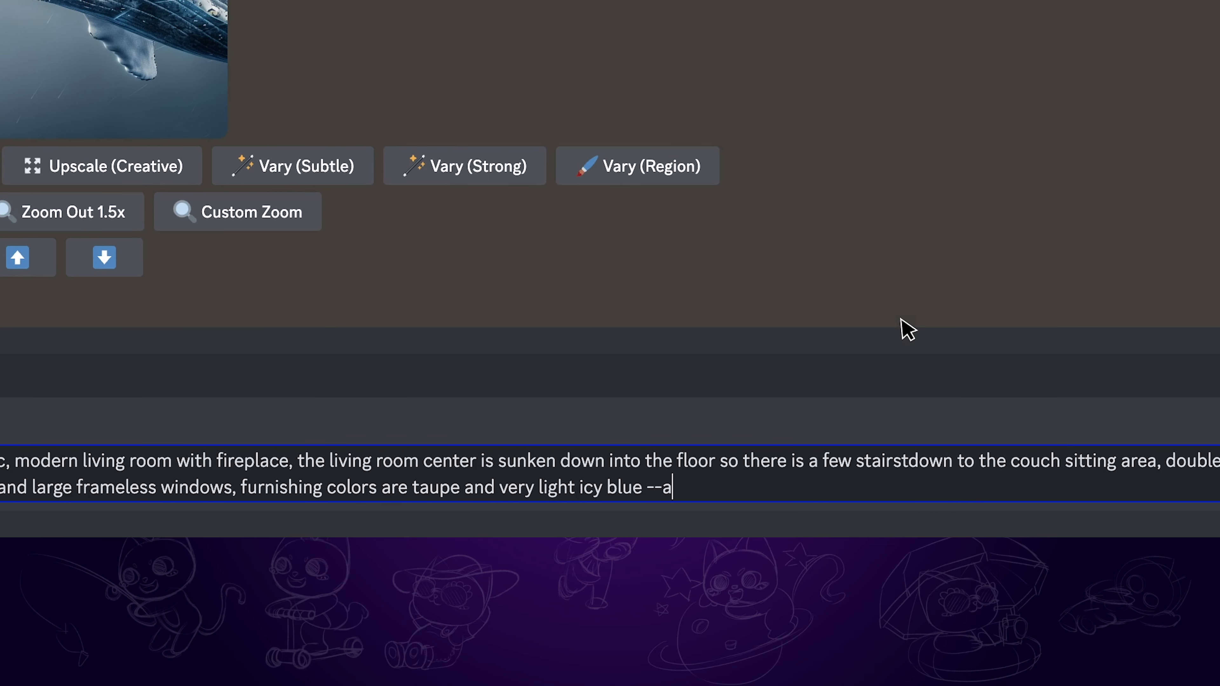
text(r 1)
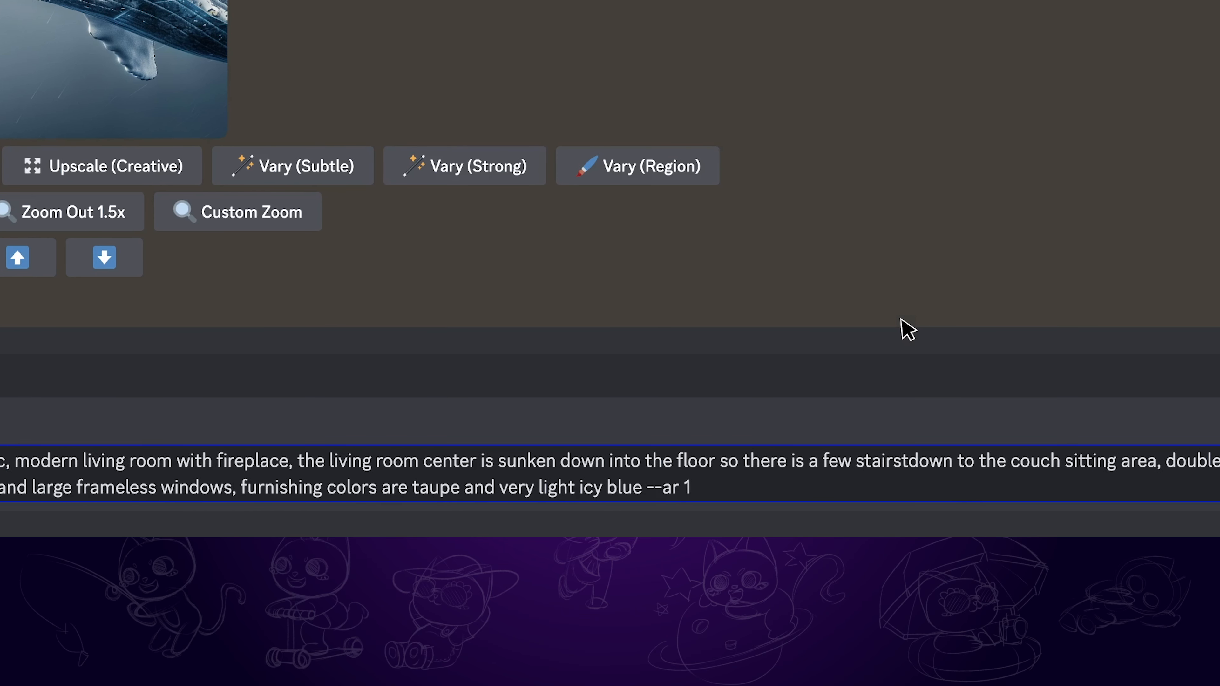
text(6:9)
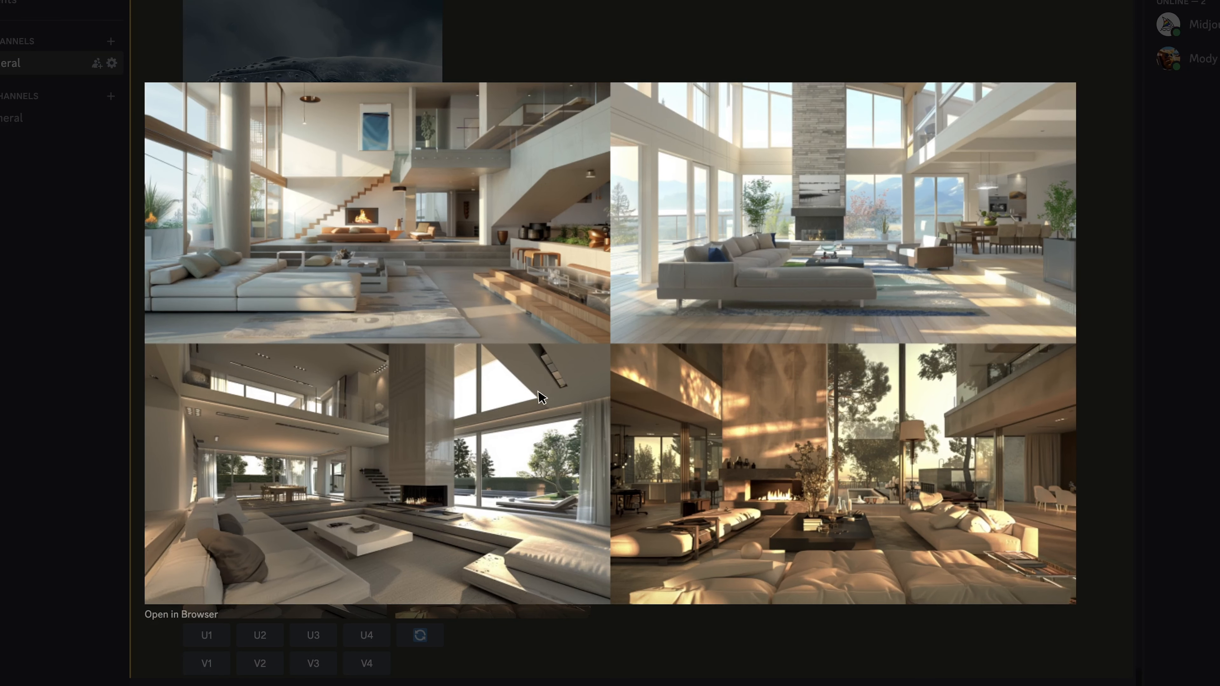
mouse_move(628, 413)
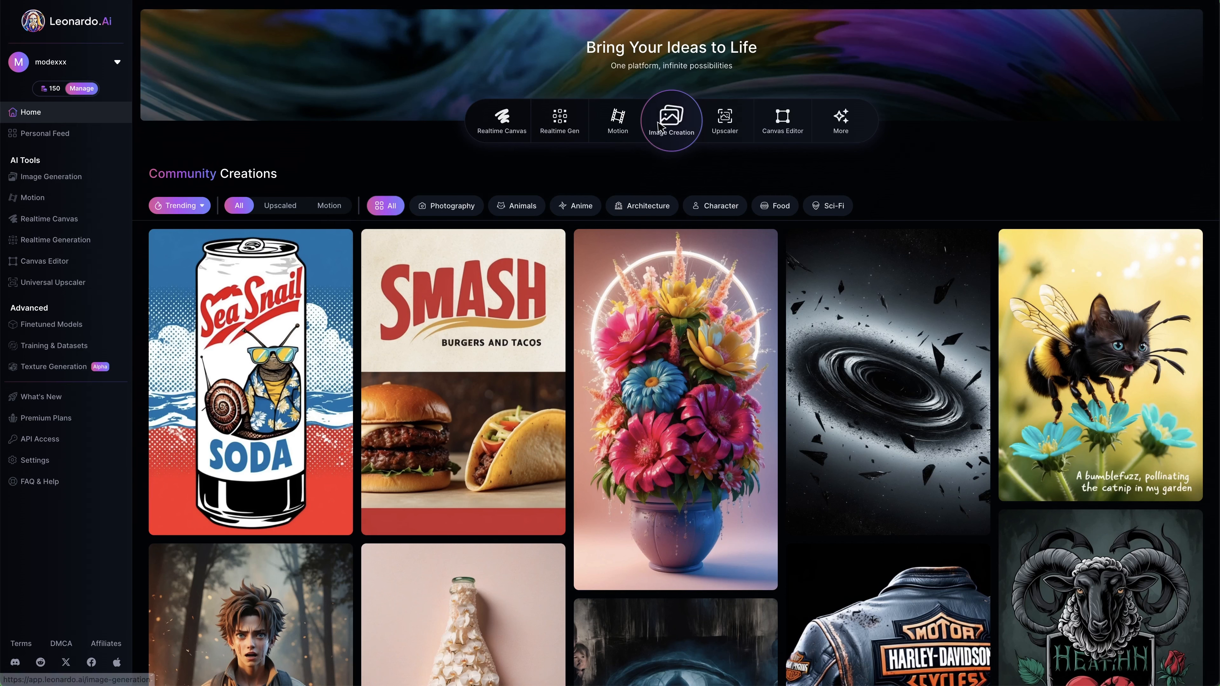
- In the image generation workspace, switch the preset via Leonardo Phoenix to Cinematic Kino
click(671, 120)
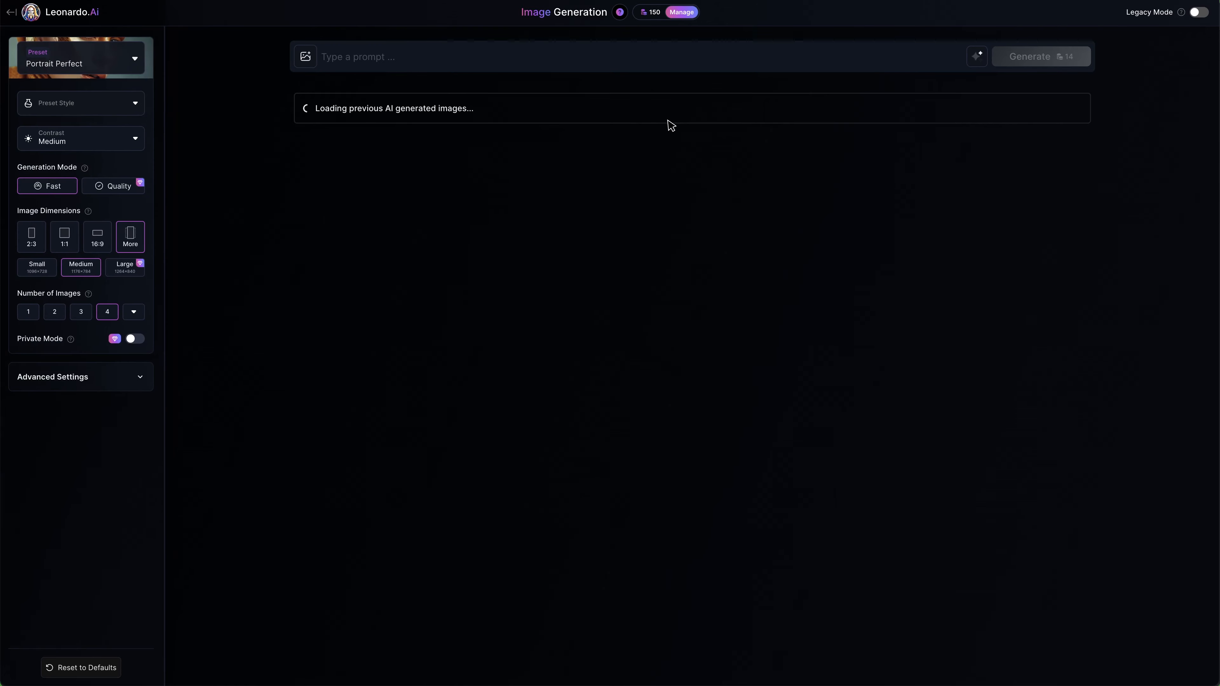
click(79, 58)
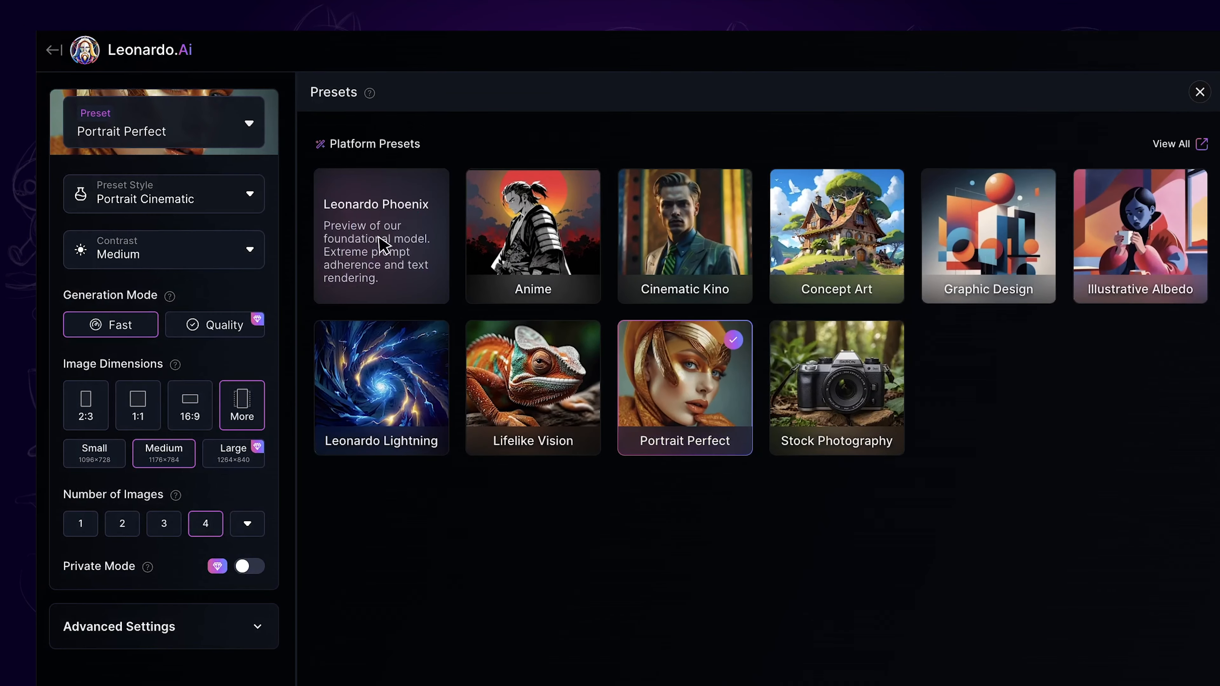
click(381, 235)
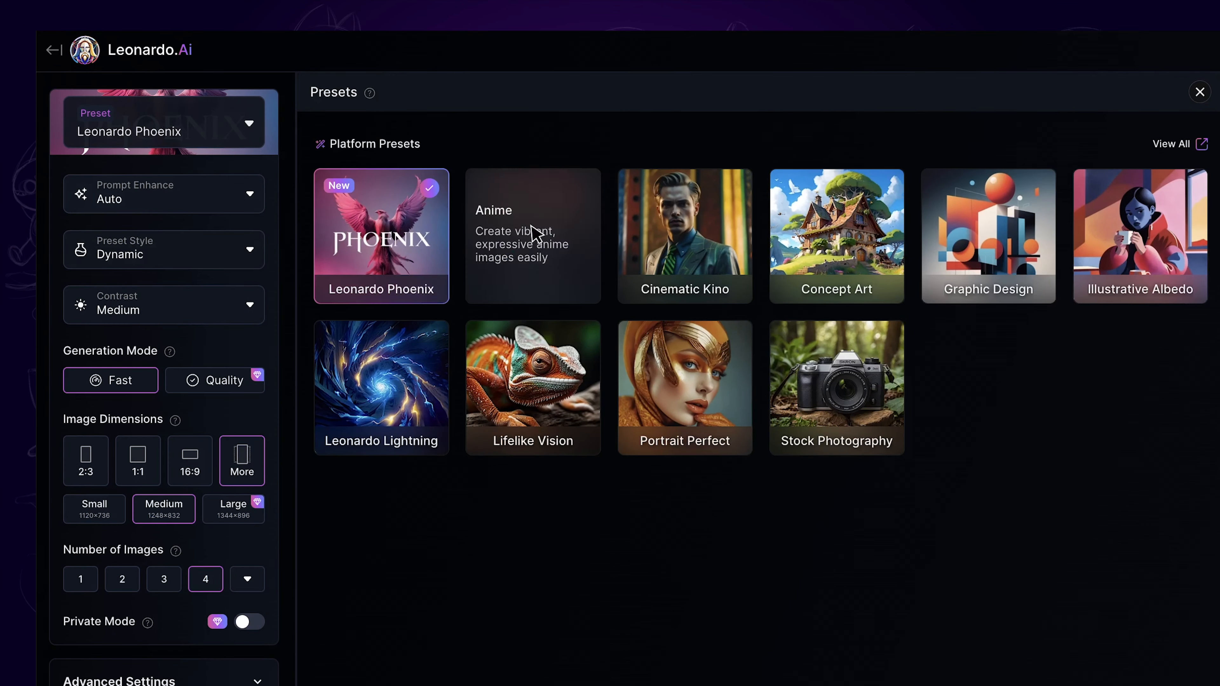
click(684, 235)
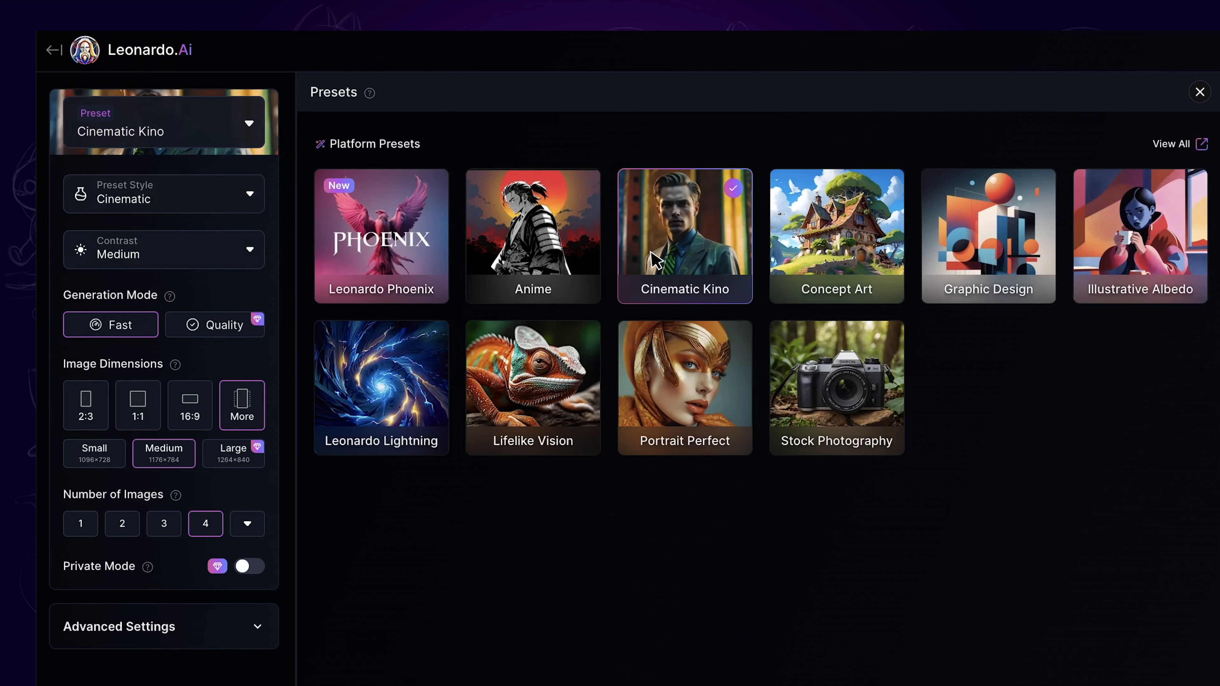
mouse_move(225, 432)
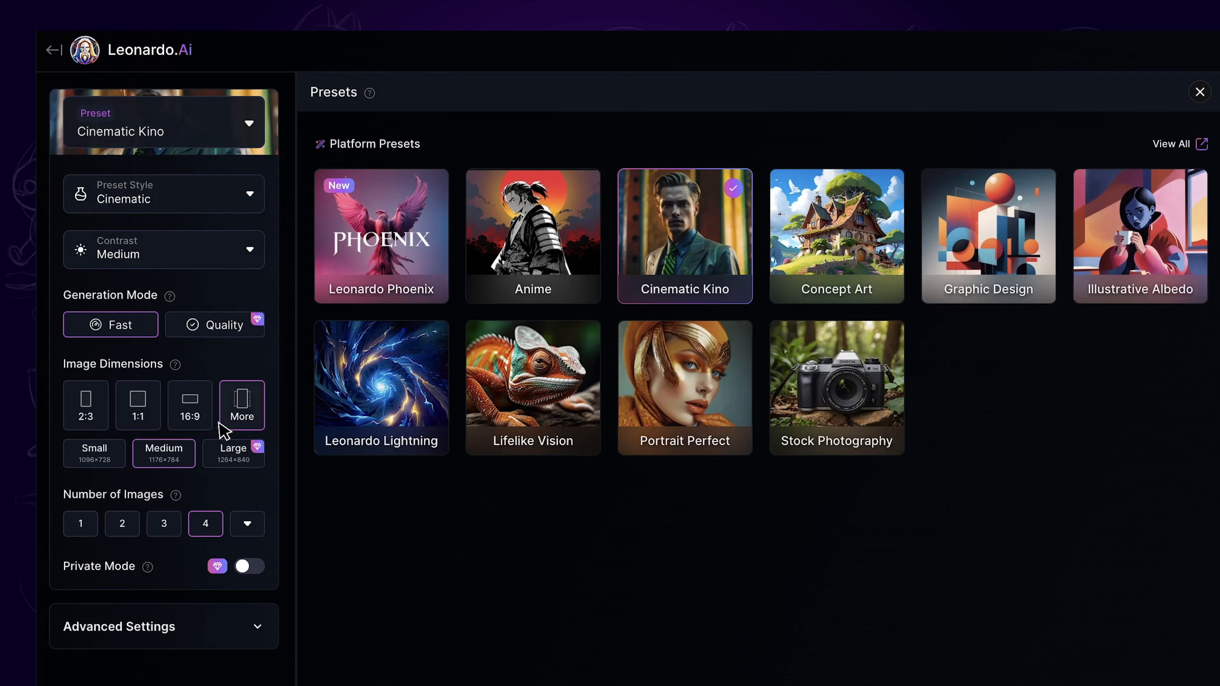
mouse_move(80, 453)
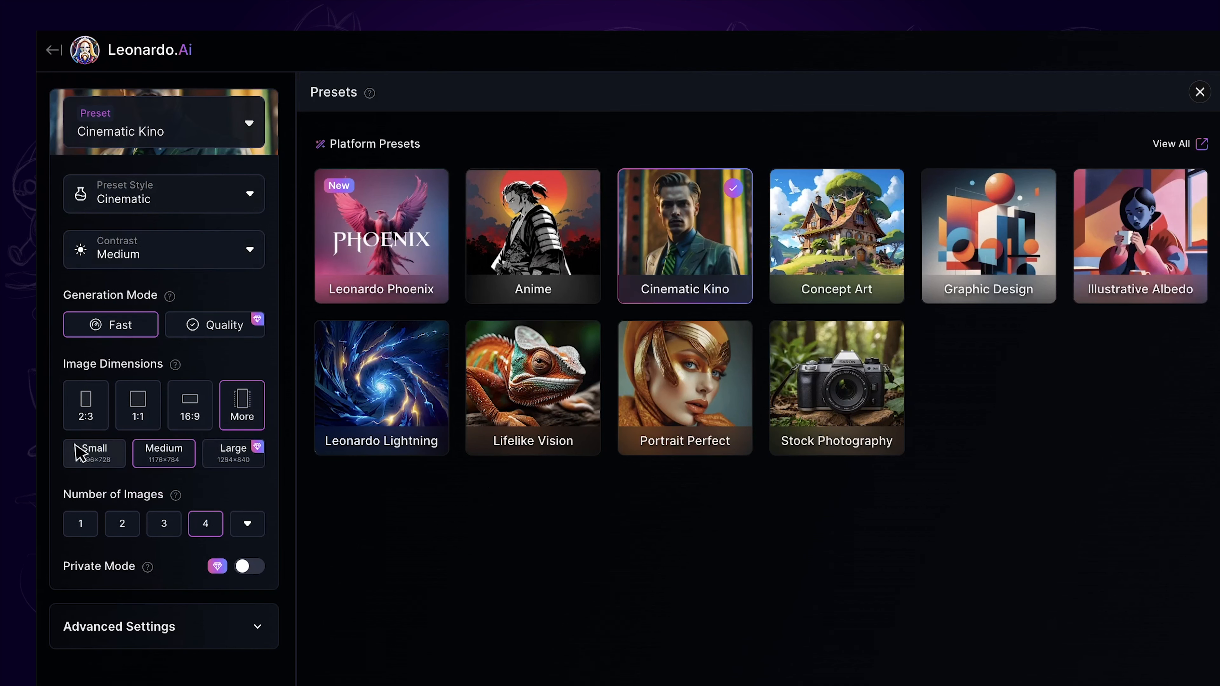
- Generate four Cinematic Kino images from the prompt 'an astronaut in space'
click(1200, 91)
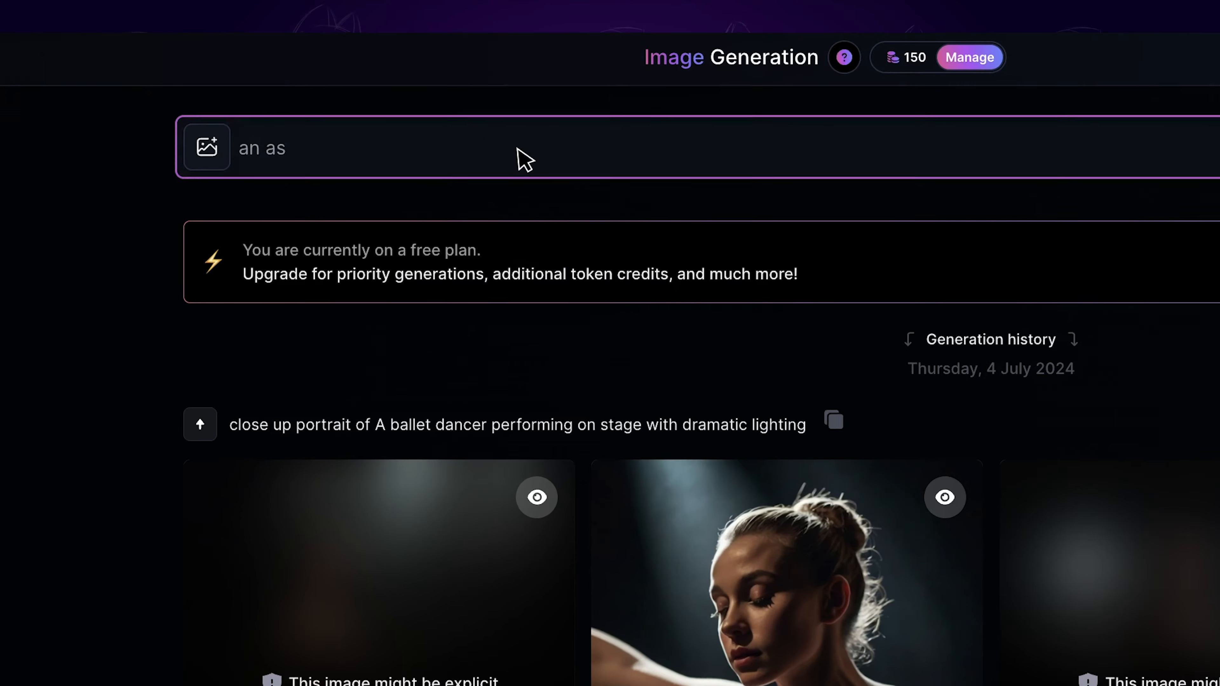
text(tronaut in space)
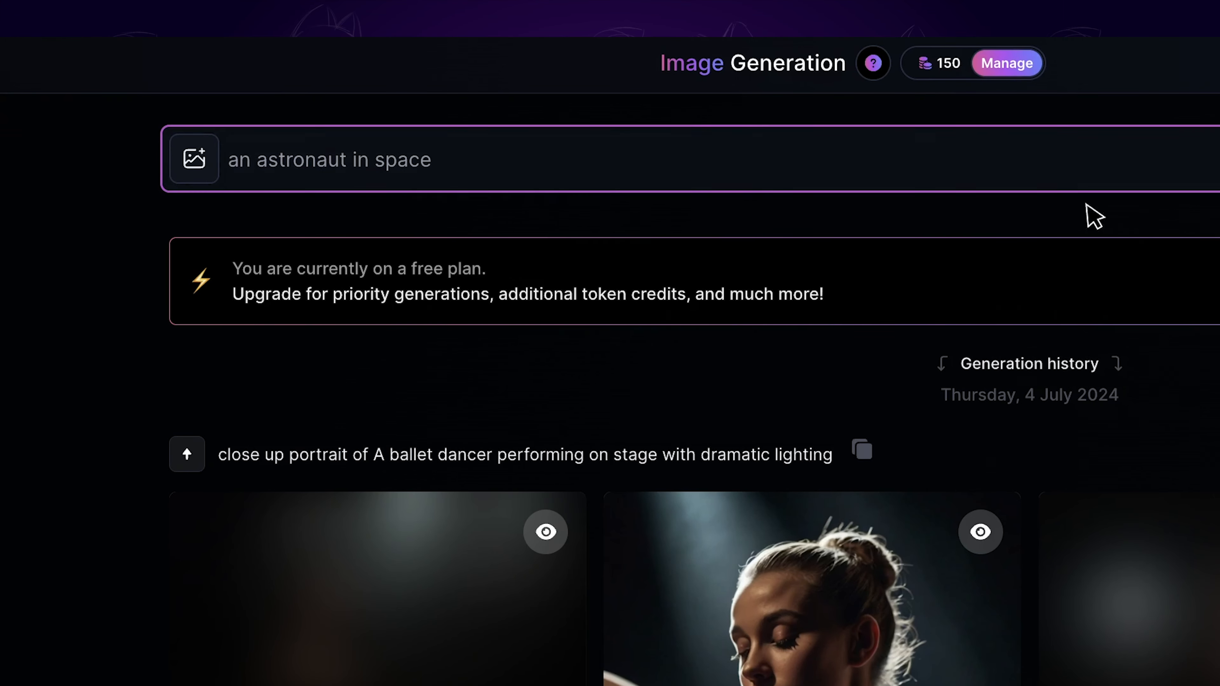
click(1041, 56)
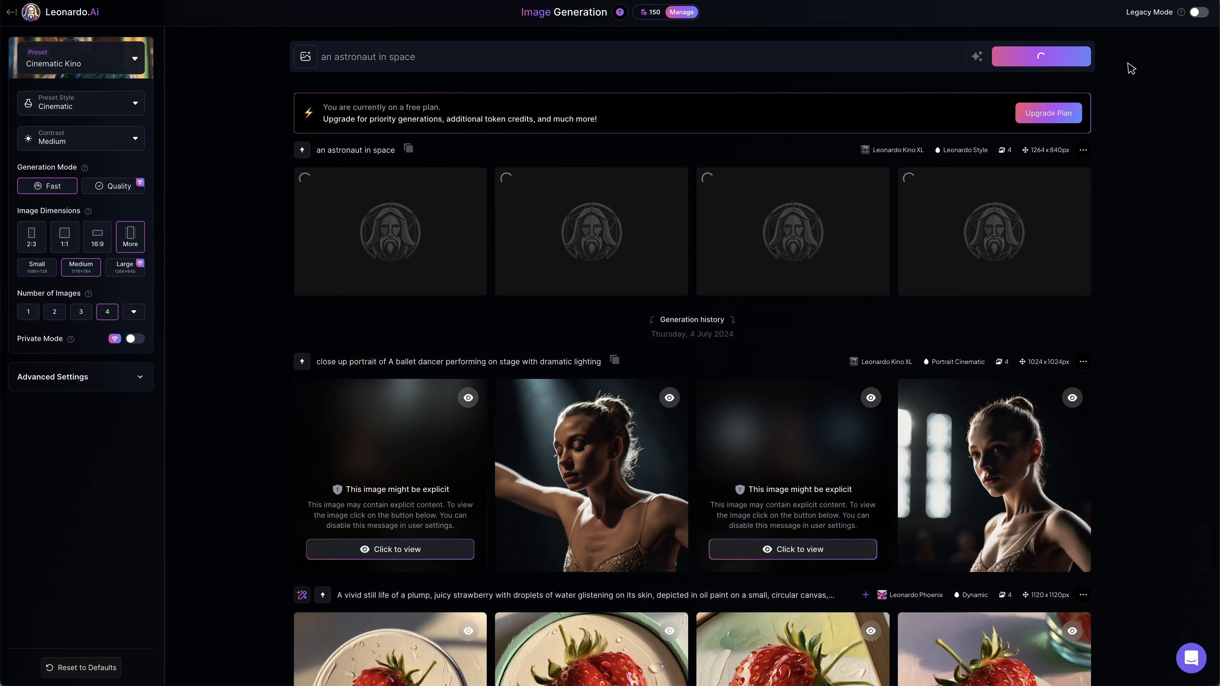
- Browse the astronaut results full size in the viewer, then return to the grid
click(1041, 56)
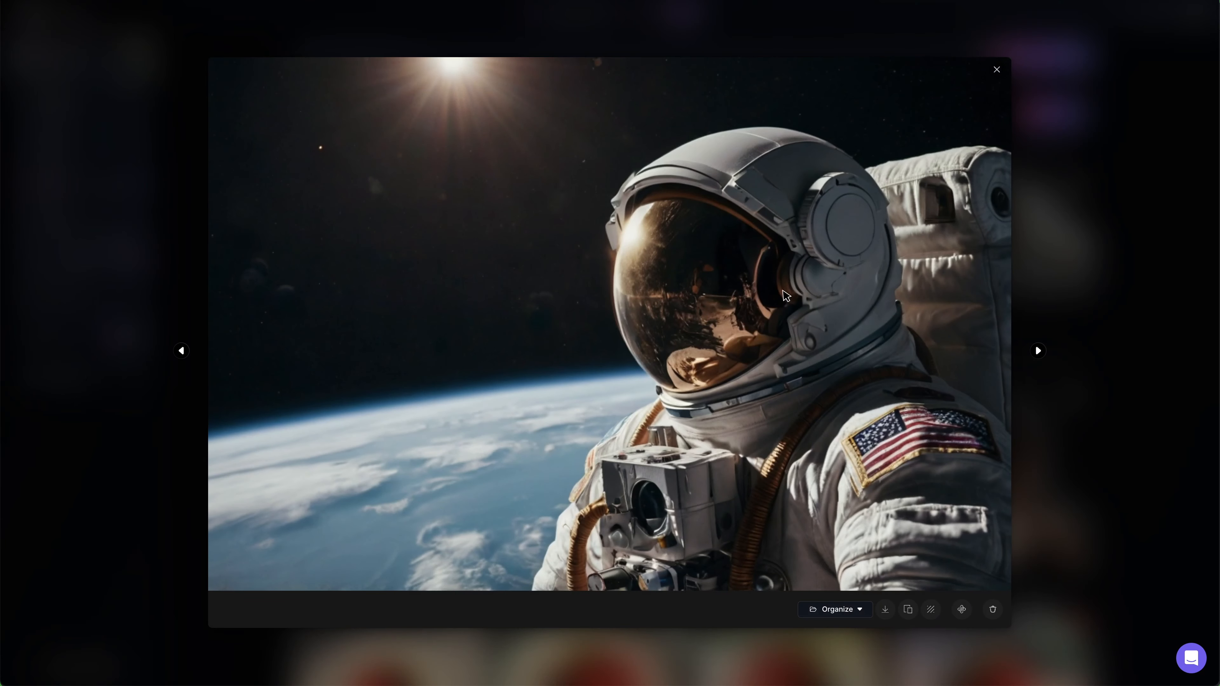
click(1037, 350)
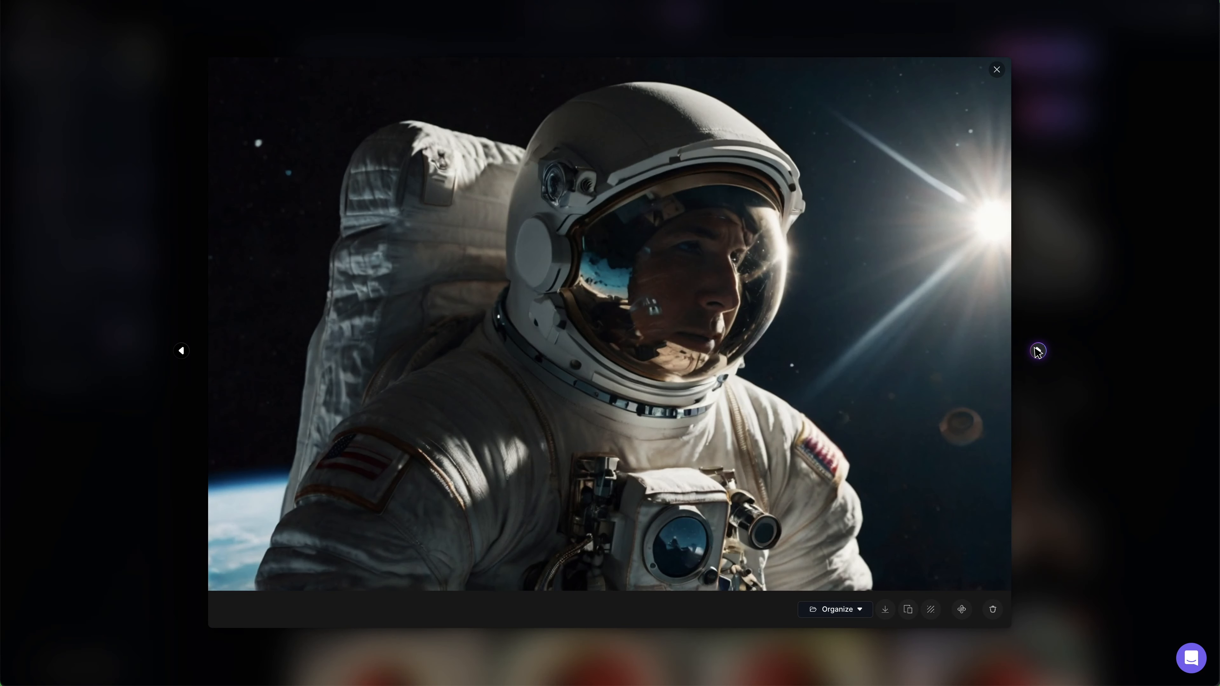
click(1038, 351)
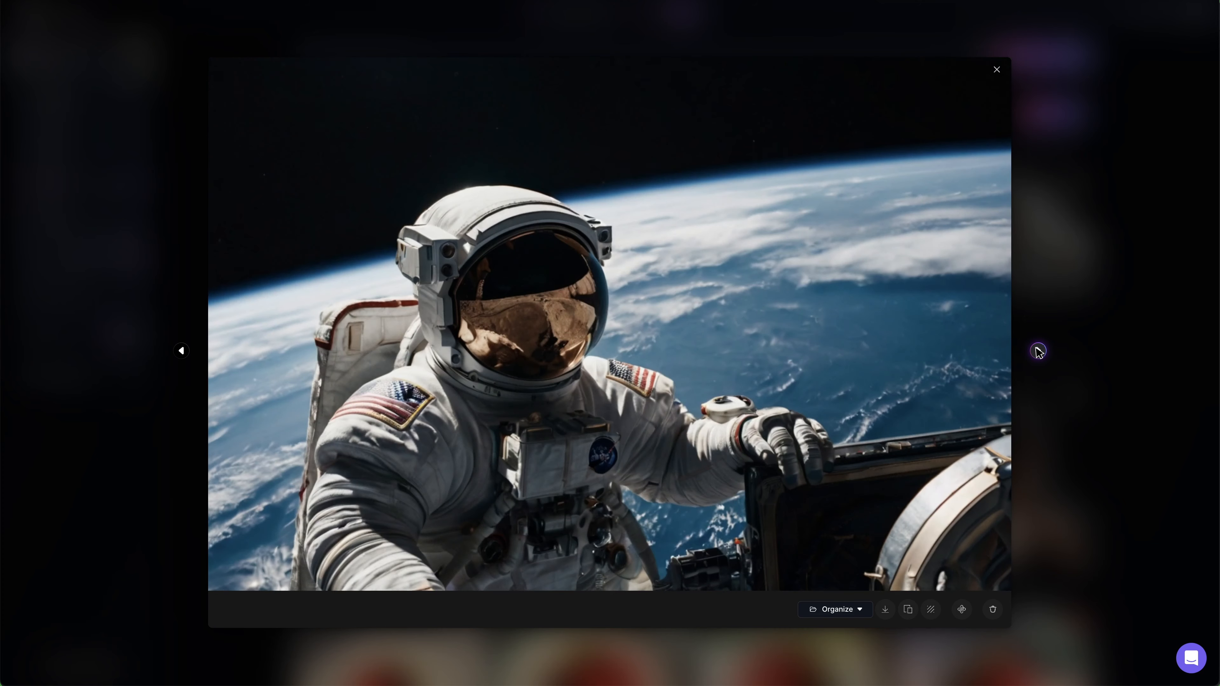
click(996, 69)
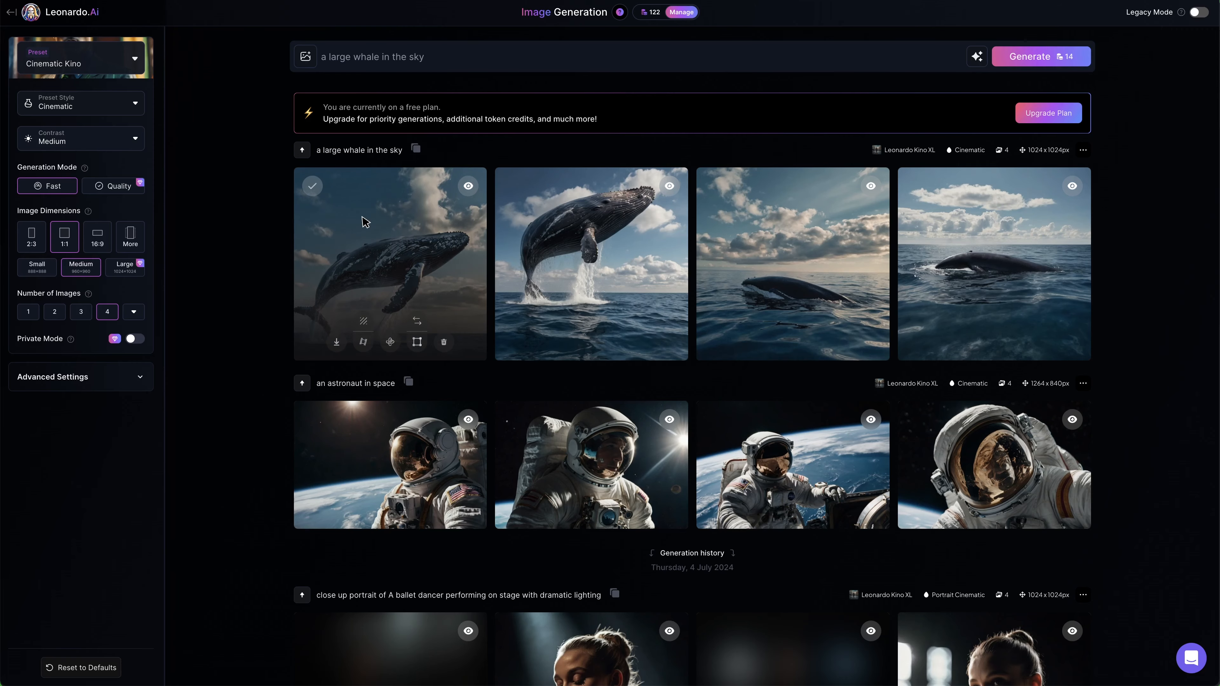
- Cycle through the whale-in-the-sky images full size, ending back on the leaping whale
click(591, 263)
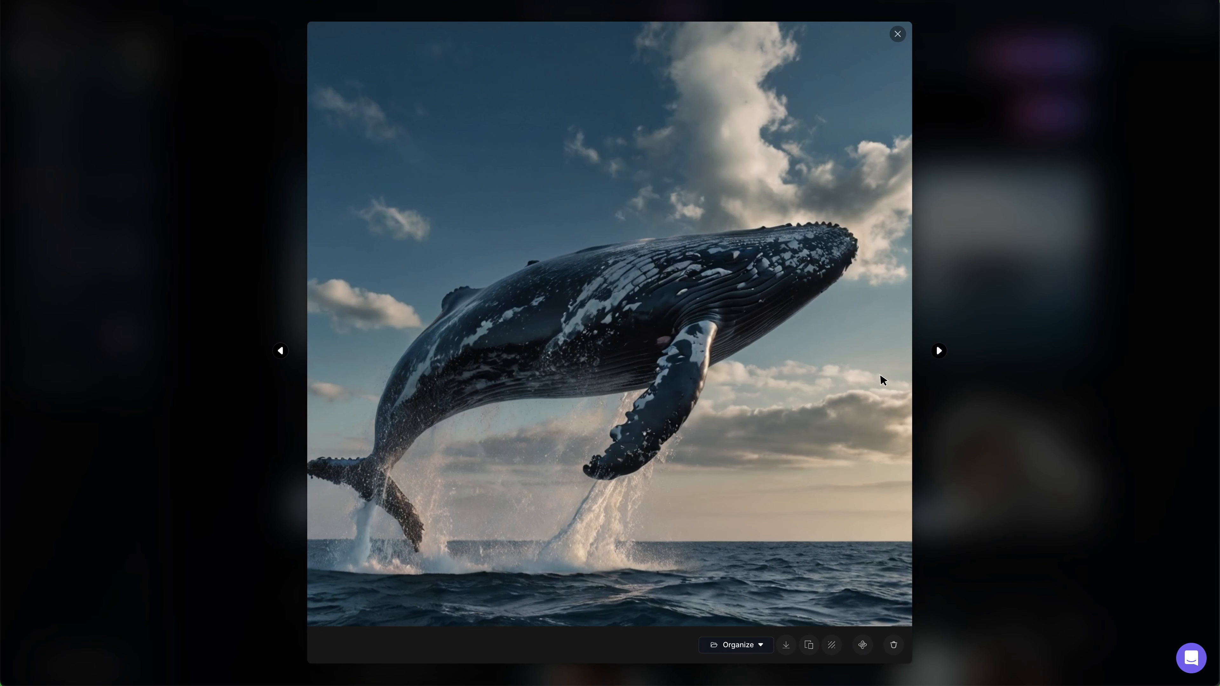
click(939, 350)
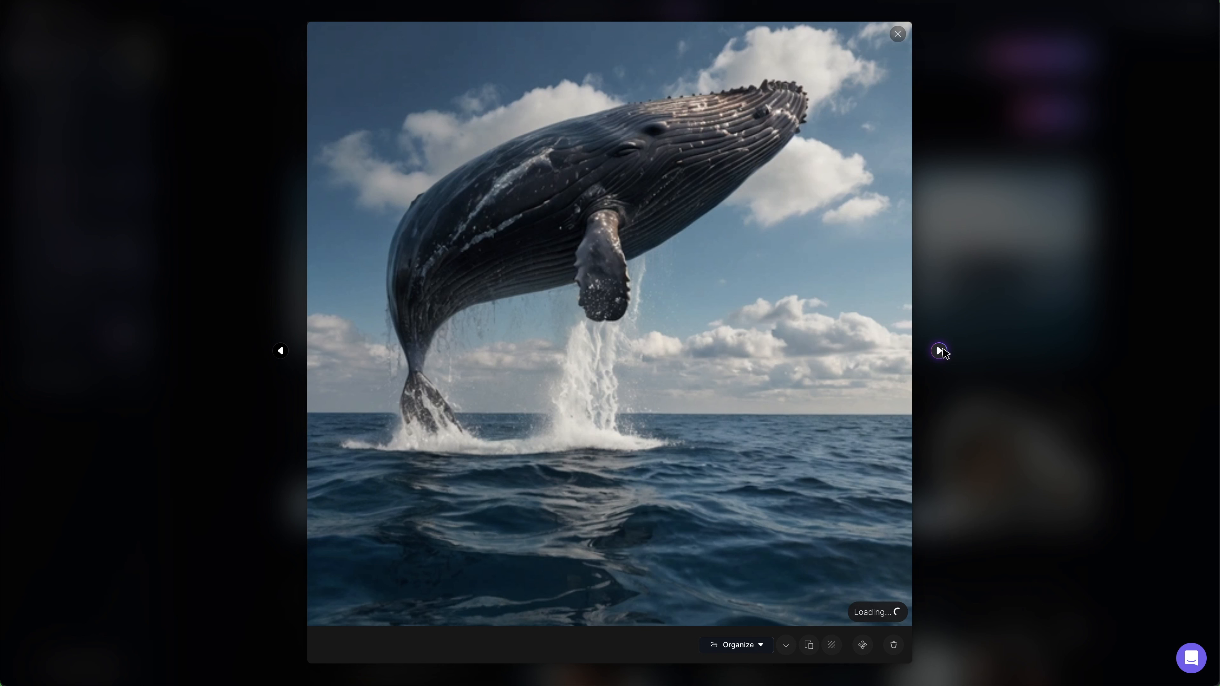
click(939, 351)
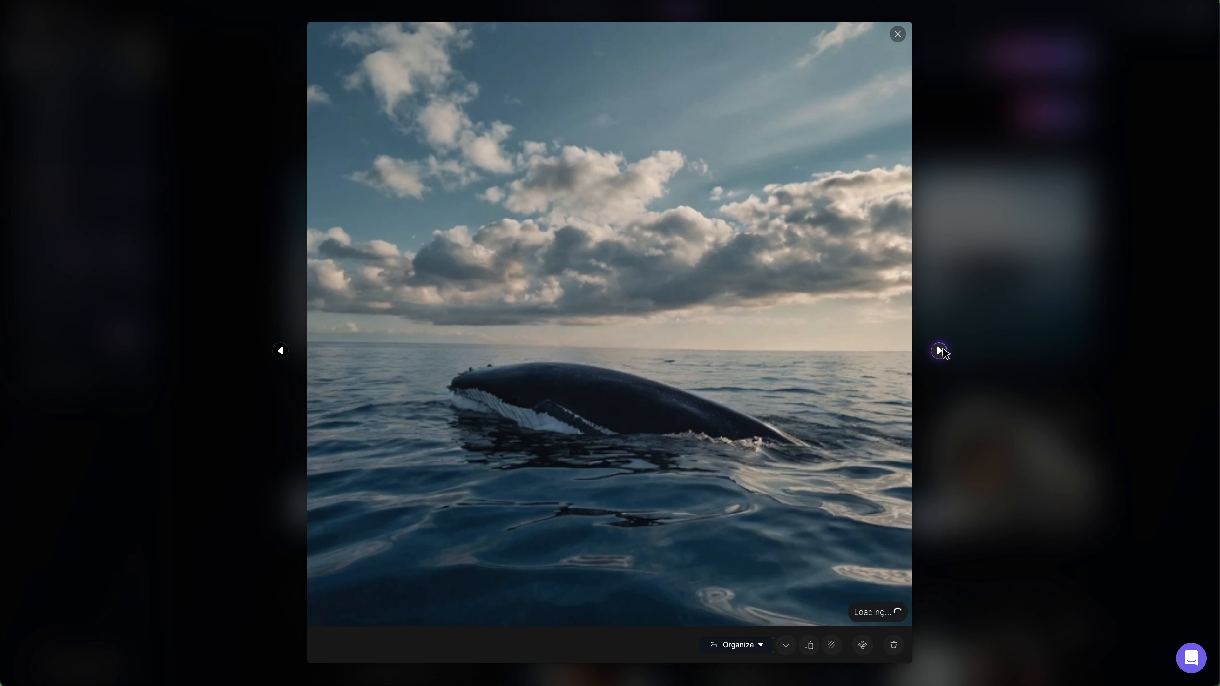
click(940, 350)
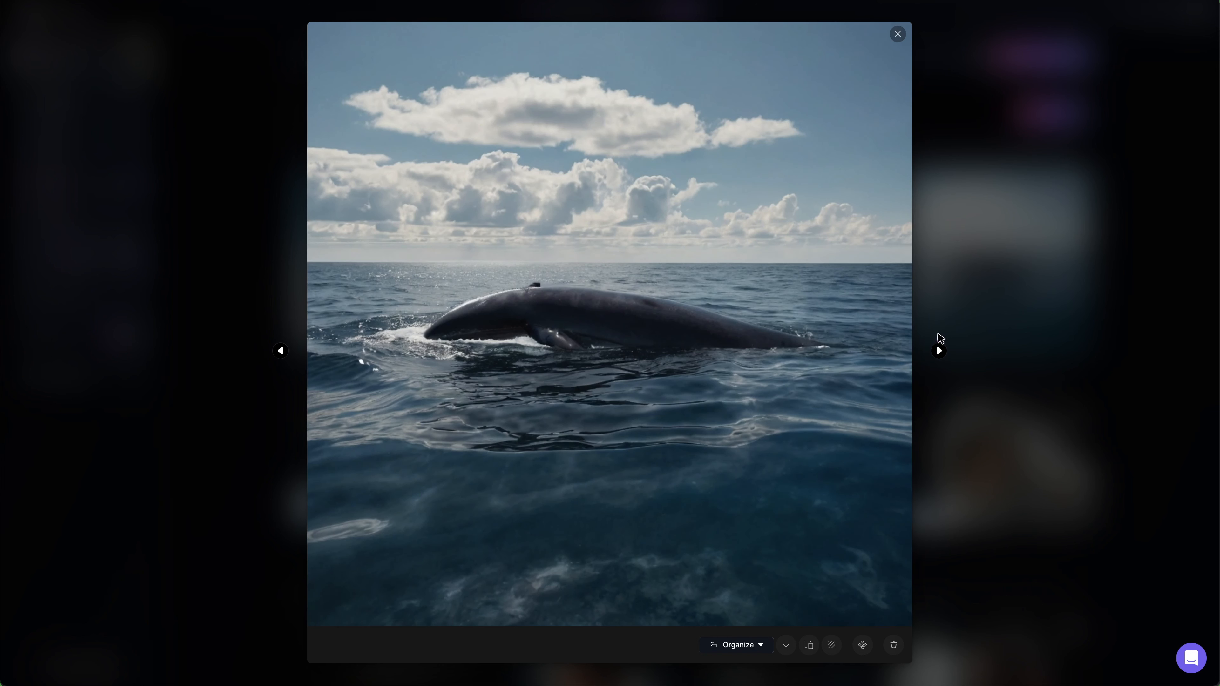
mouse_move(299, 353)
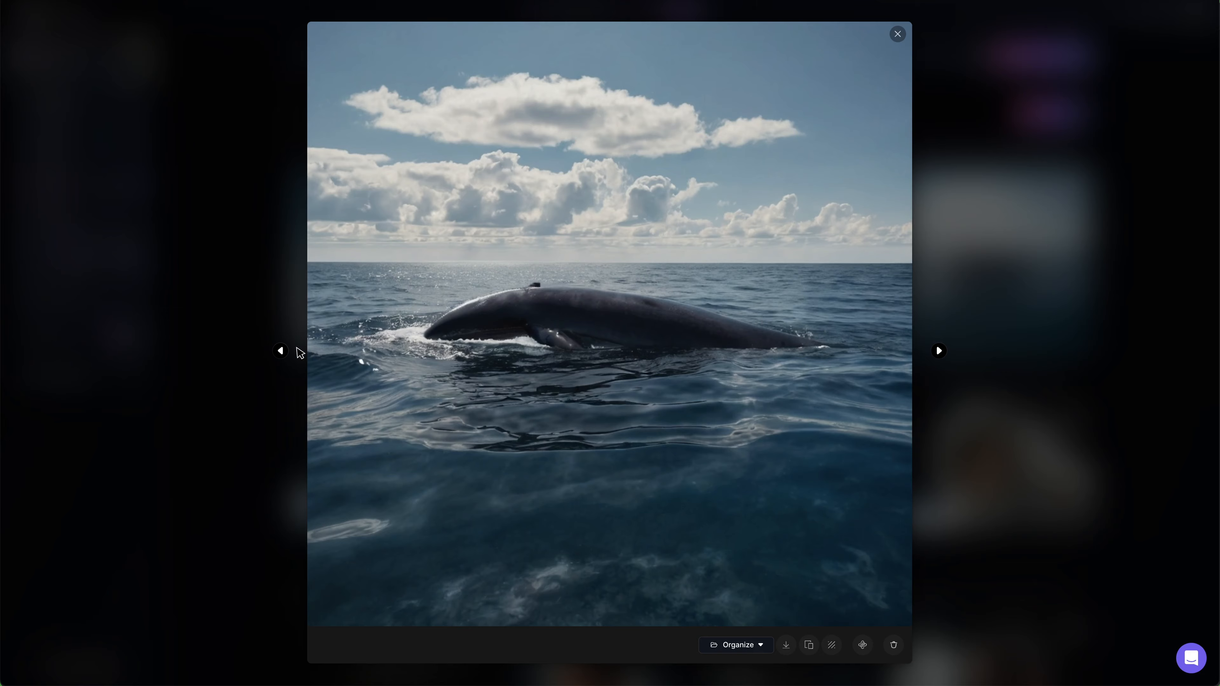
click(280, 351)
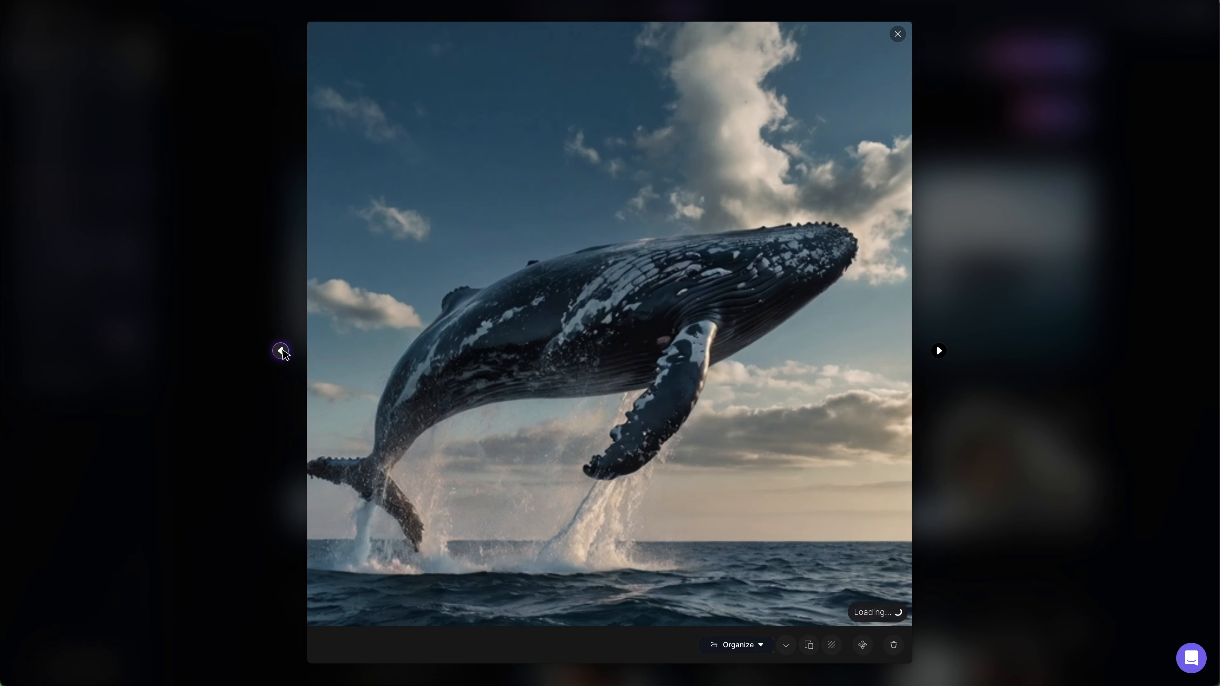